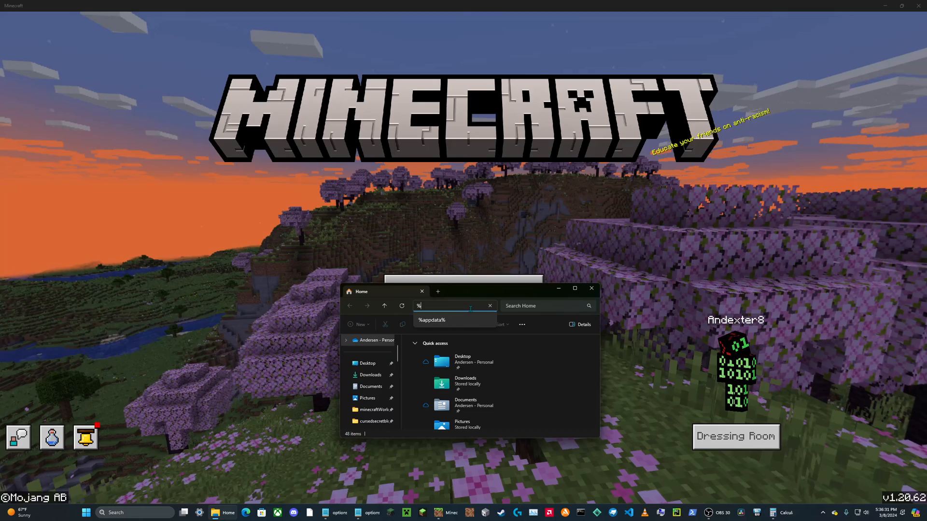
- Go from %appdata% through RecoveryData_2 and packageData into minecraftpe, locating options.txt
text(app)
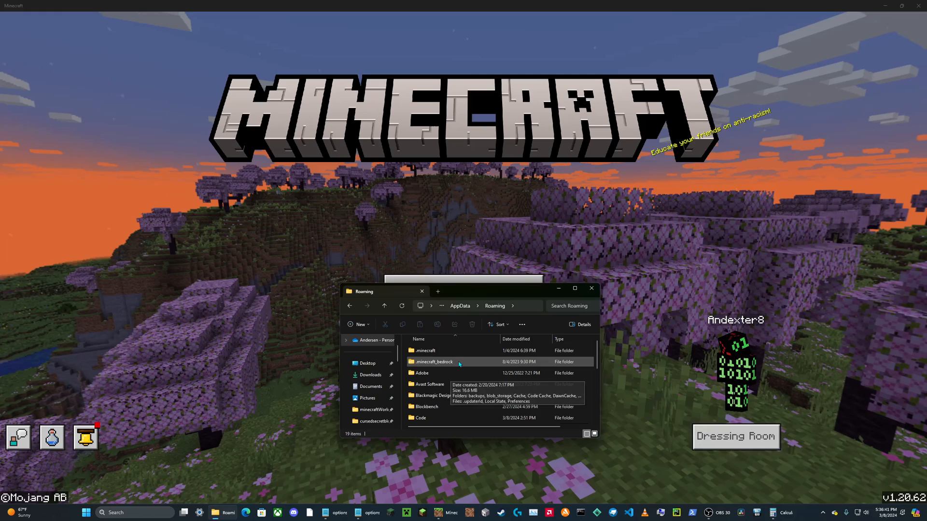
scroll(down, 3)
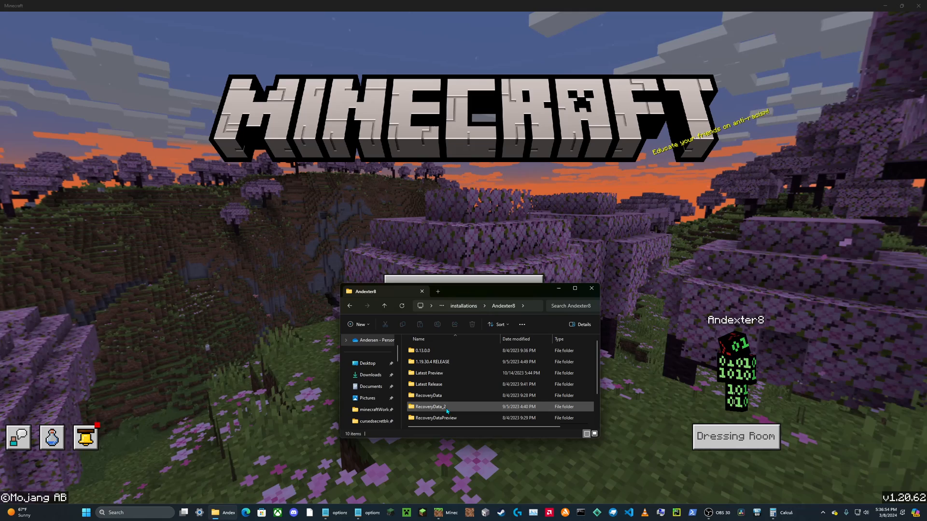
double_click(429, 406)
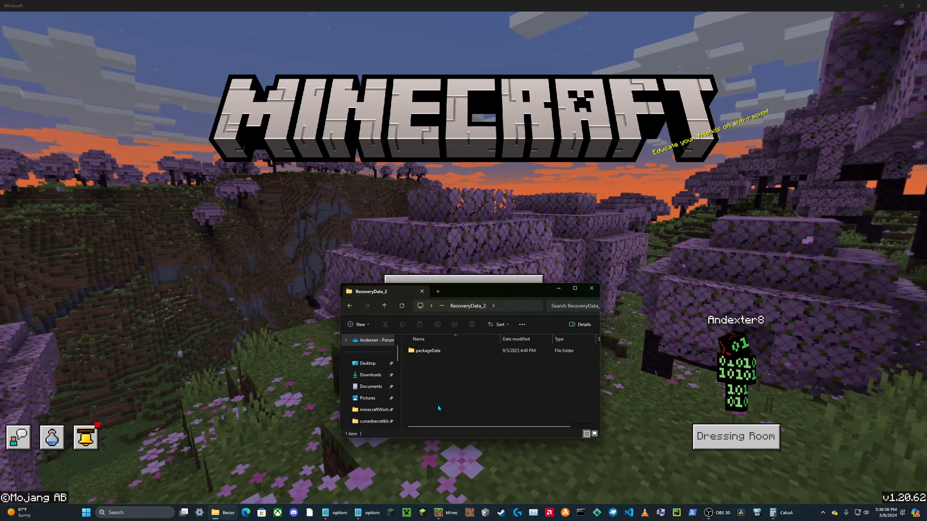
double_click(427, 350)
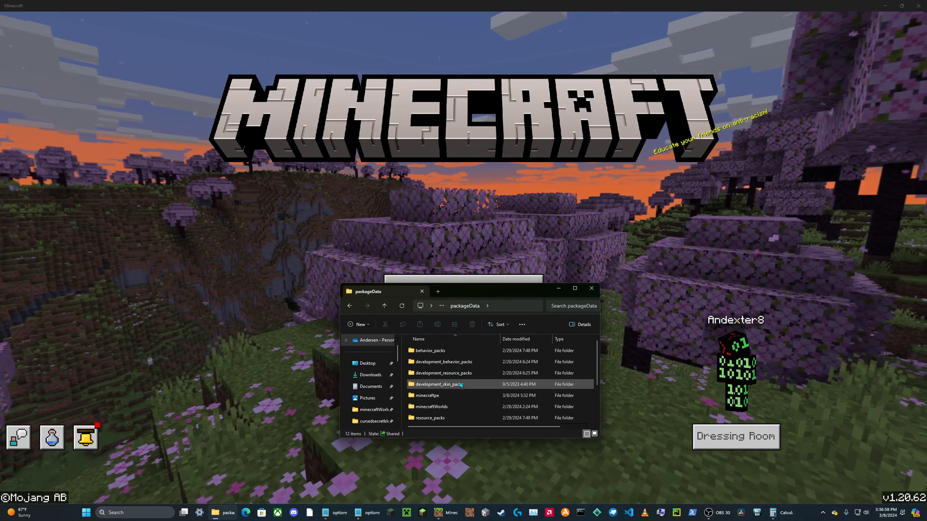
mouse_move(426, 395)
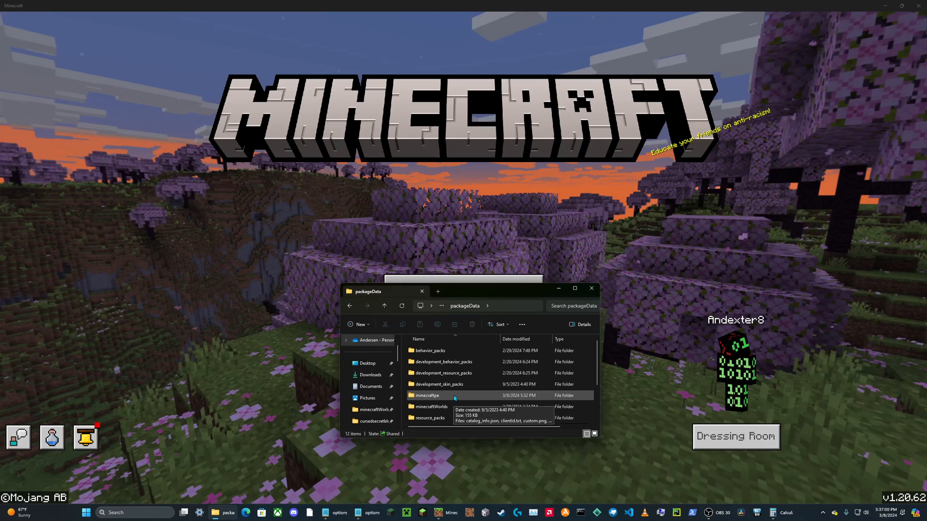
double_click(427, 395)
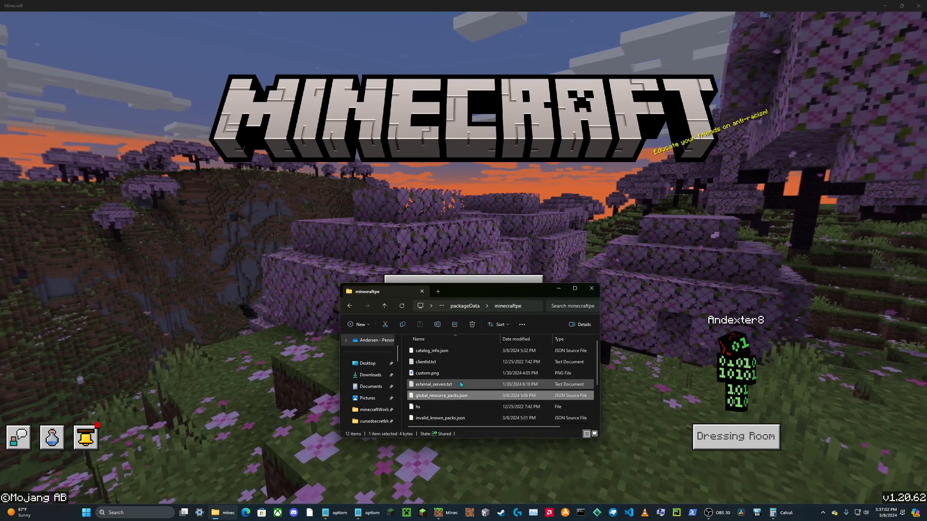
scroll(down, 3)
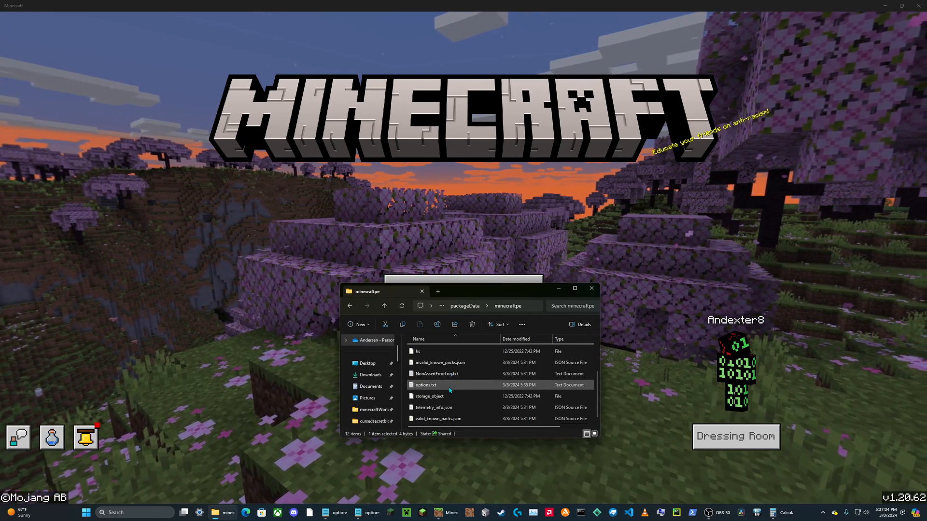
- Open options.txt in Notepad and change gfx_viewdistance to 2400
double_click(425, 385)
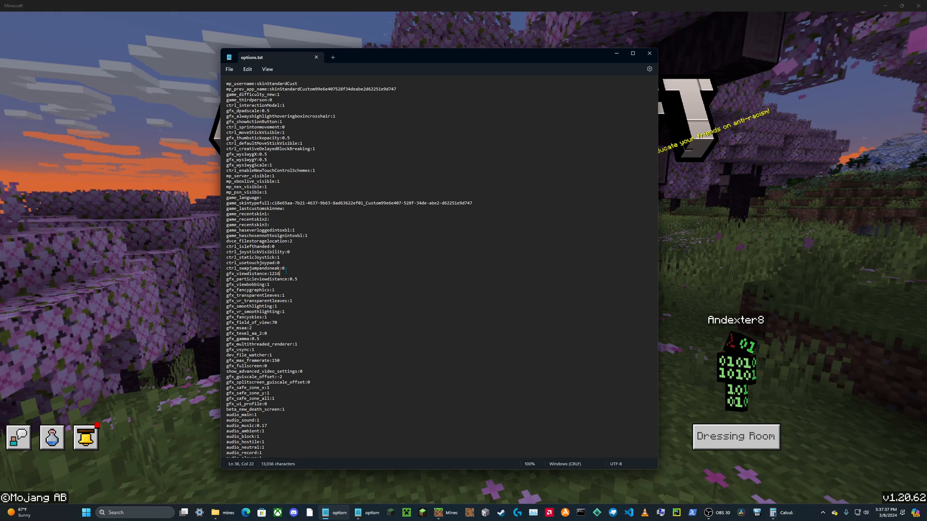
key(Backspace)
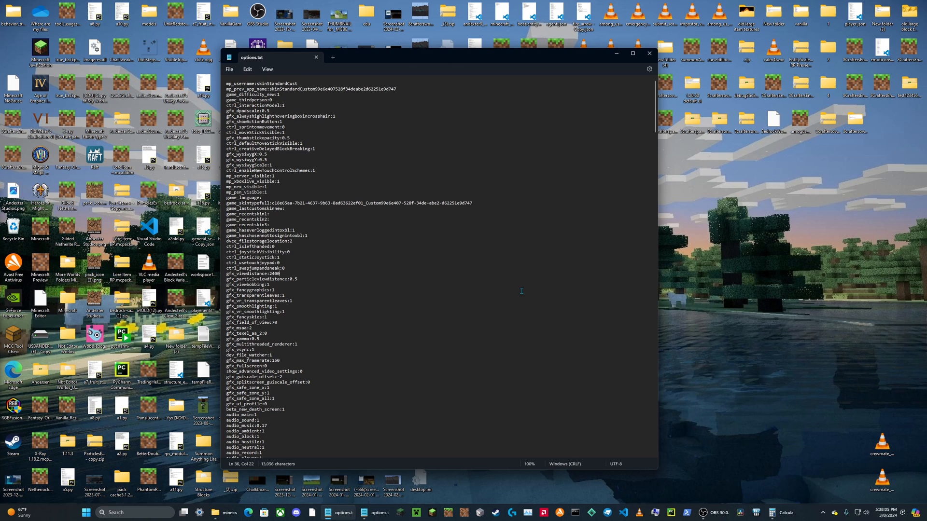
mouse_move(419, 332)
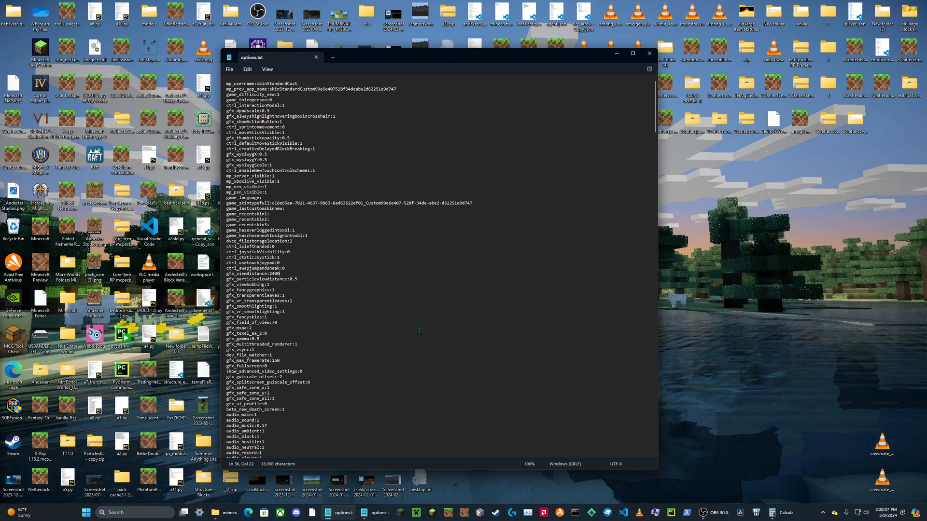
mouse_move(452, 504)
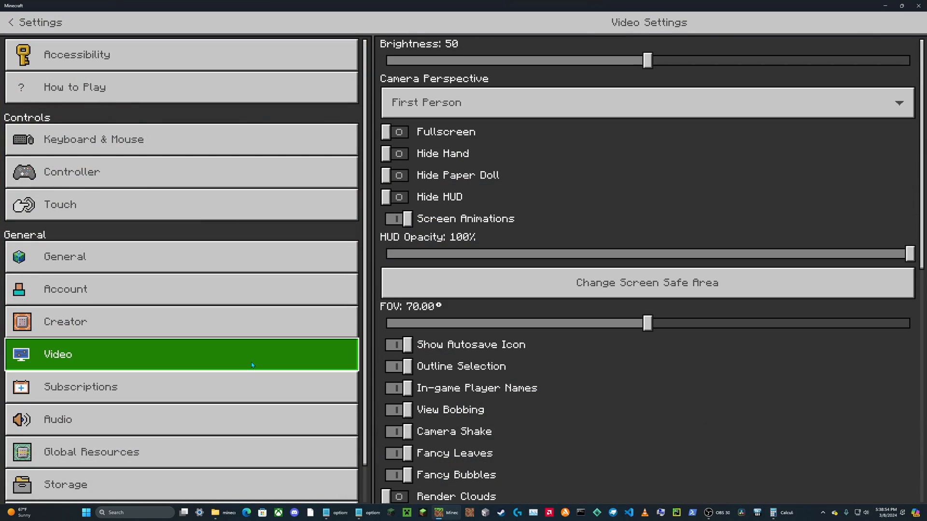
- Scroll through Minecraft's video settings options
scroll(down, 3)
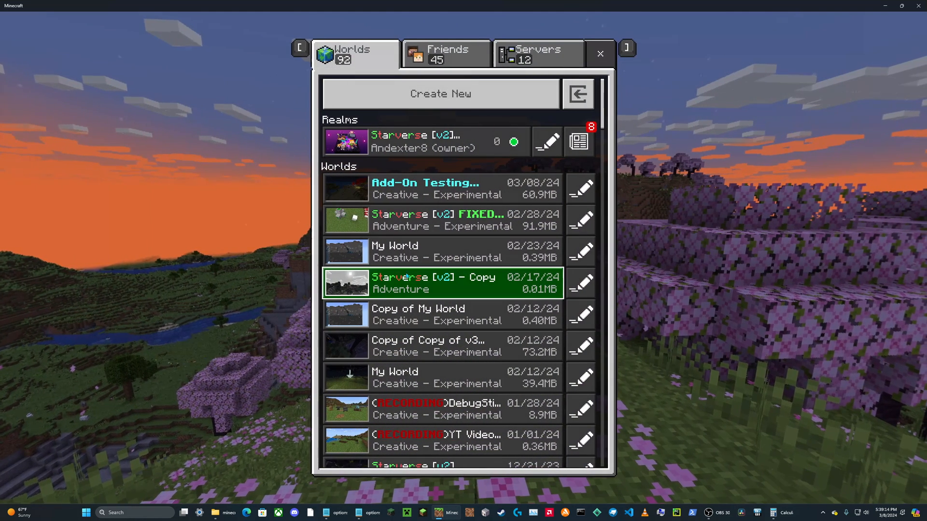
- Load a saved world from the Worlds tab
click(439, 189)
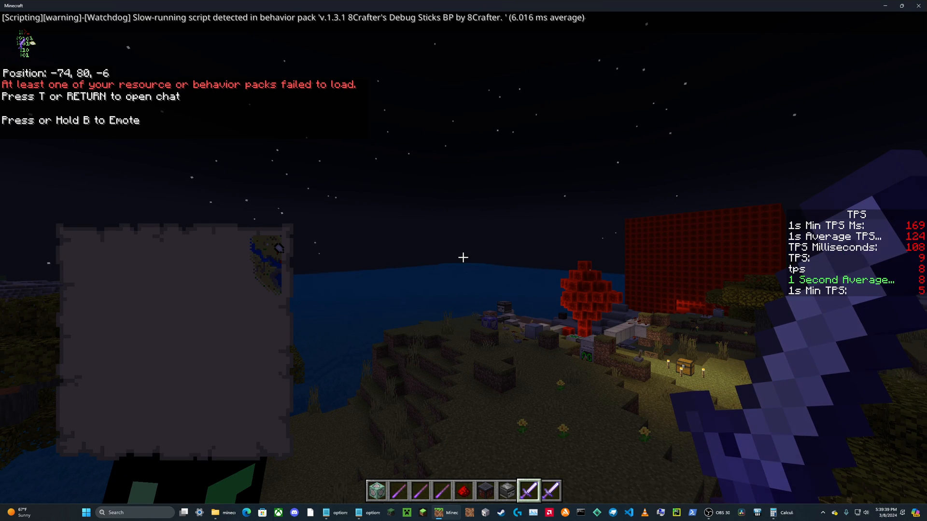
mouse_move(463, 257)
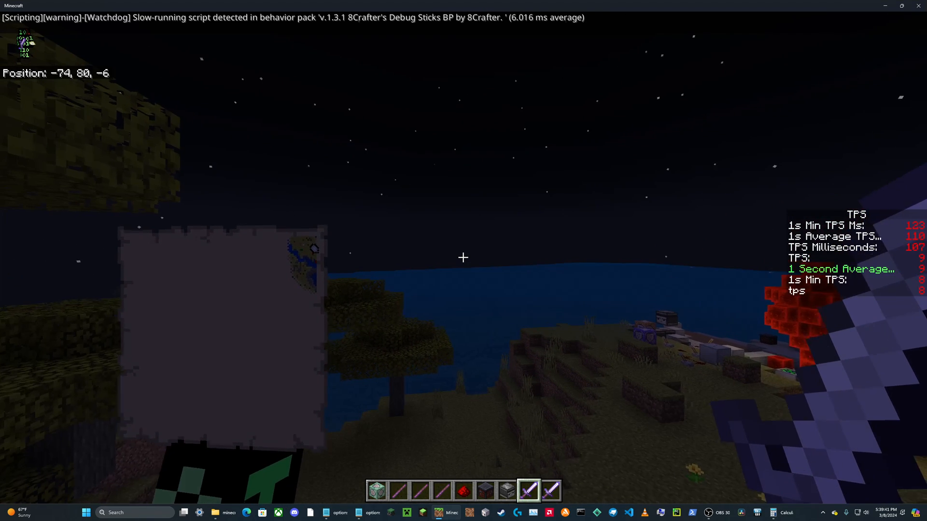